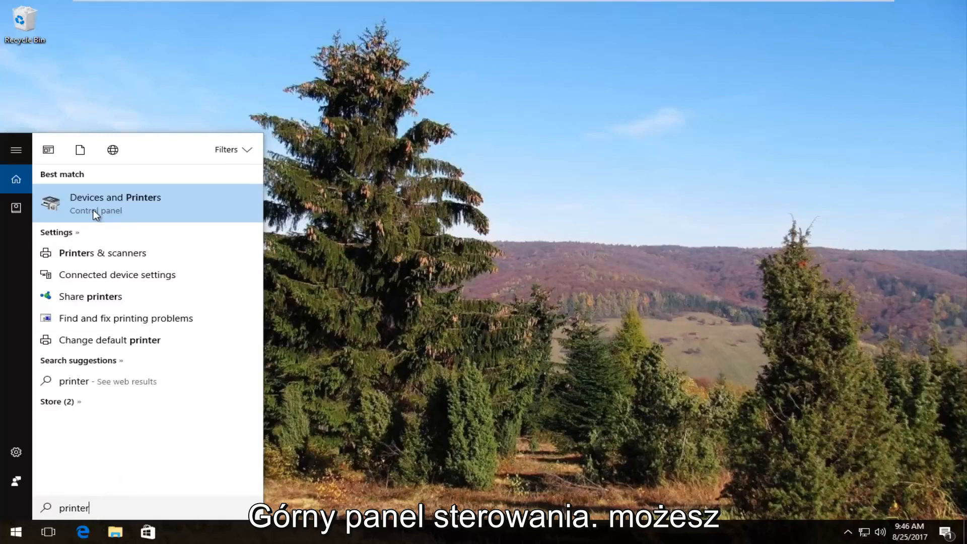
# Launch Devices and Printers from the Start menu's best match for 'printer'
pyautogui.click(115, 203)
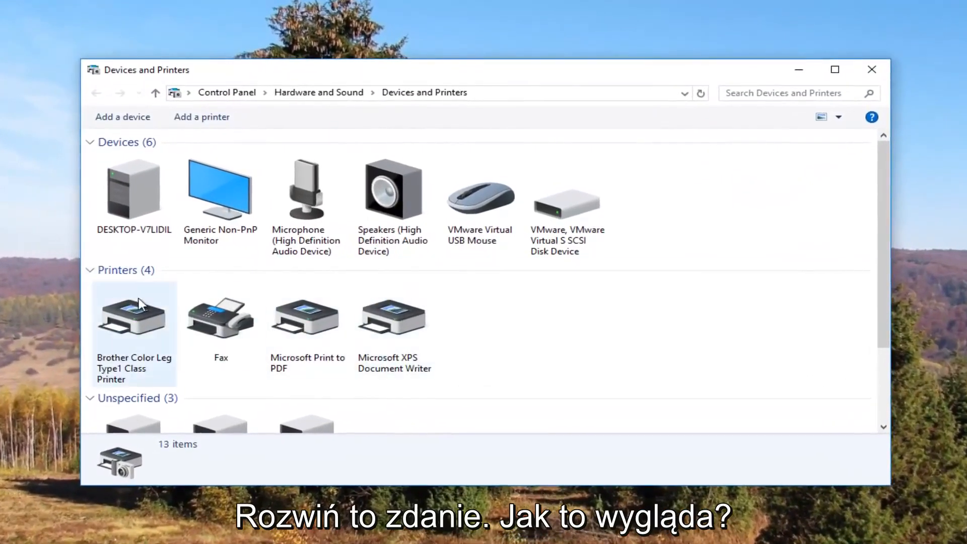
pyautogui.click(89, 270)
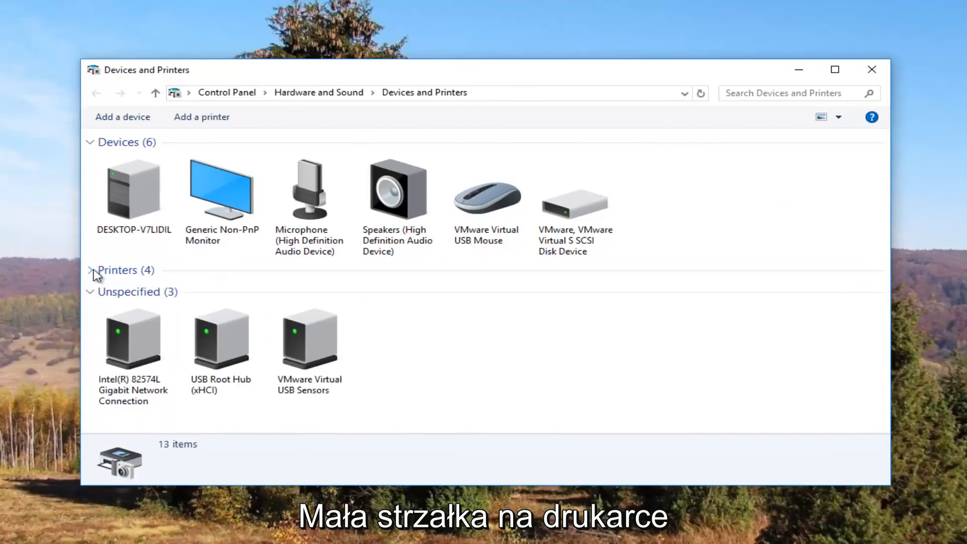
pyautogui.click(90, 270)
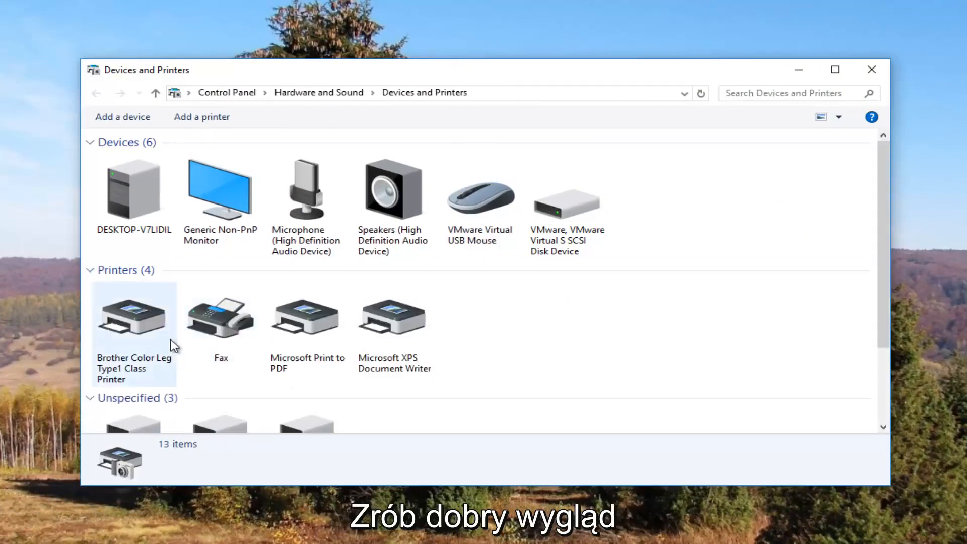
pyautogui.click(307, 318)
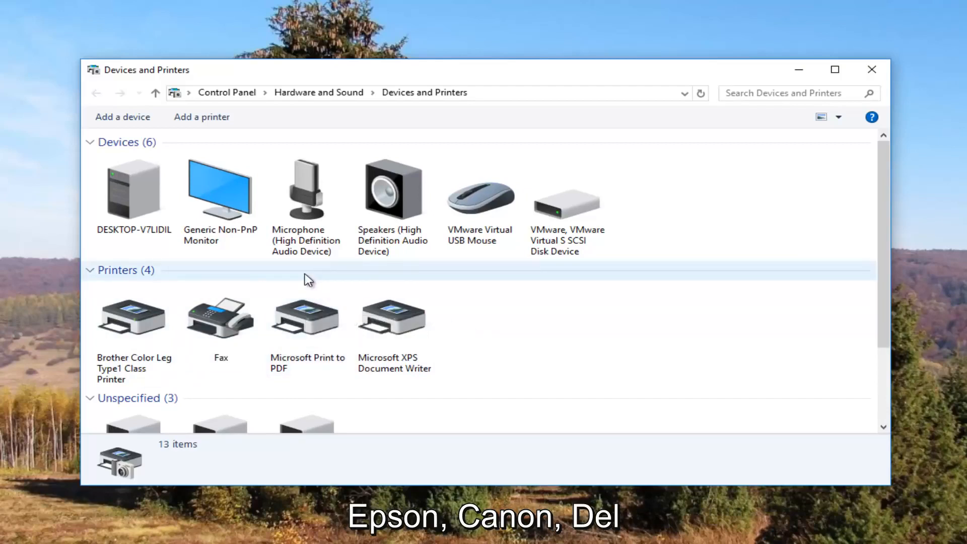
pyautogui.click(220, 317)
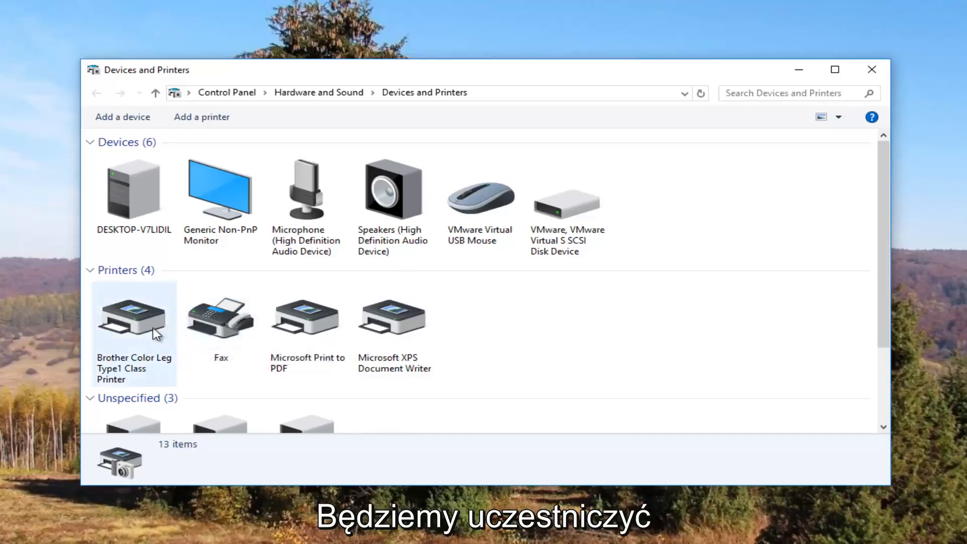
pyautogui.moveTo(133, 317)
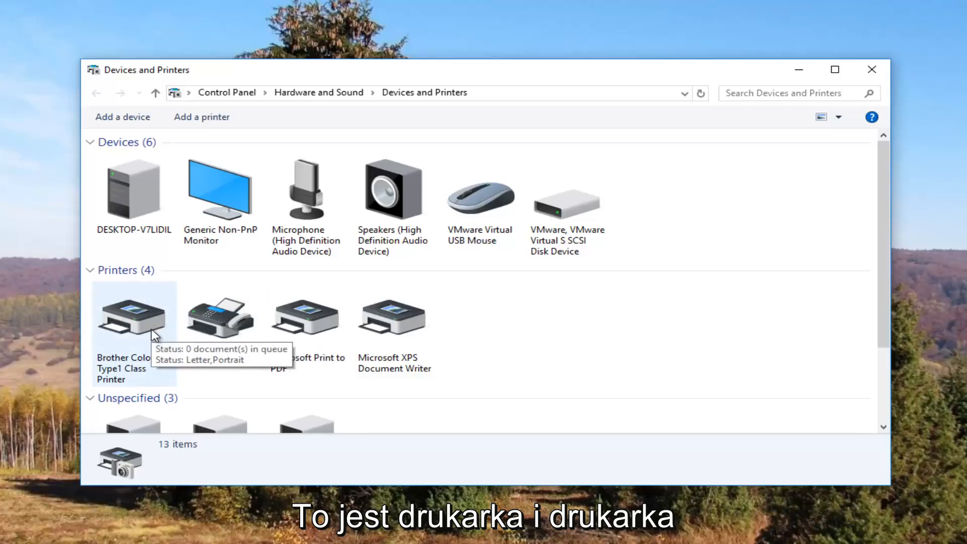
pyautogui.moveTo(145, 320)
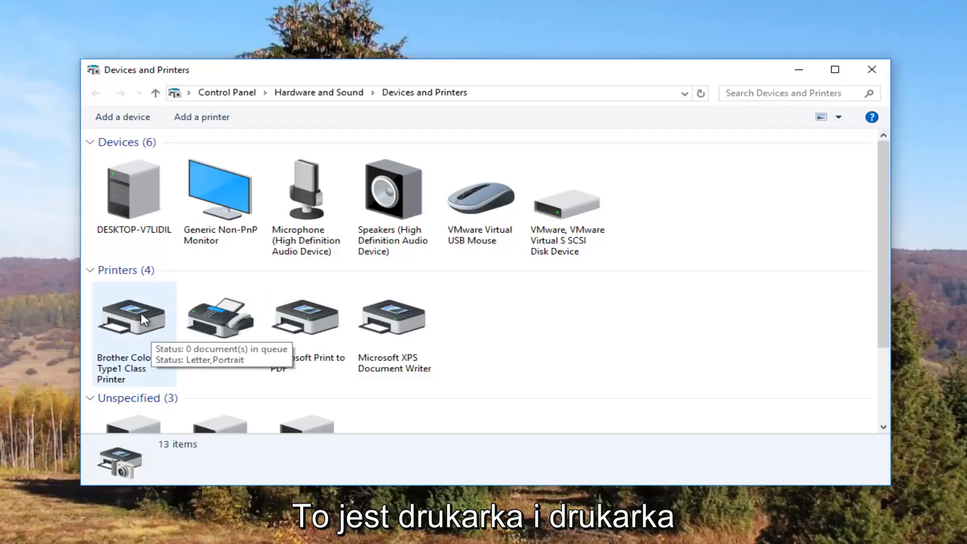
pyautogui.moveTo(134, 344)
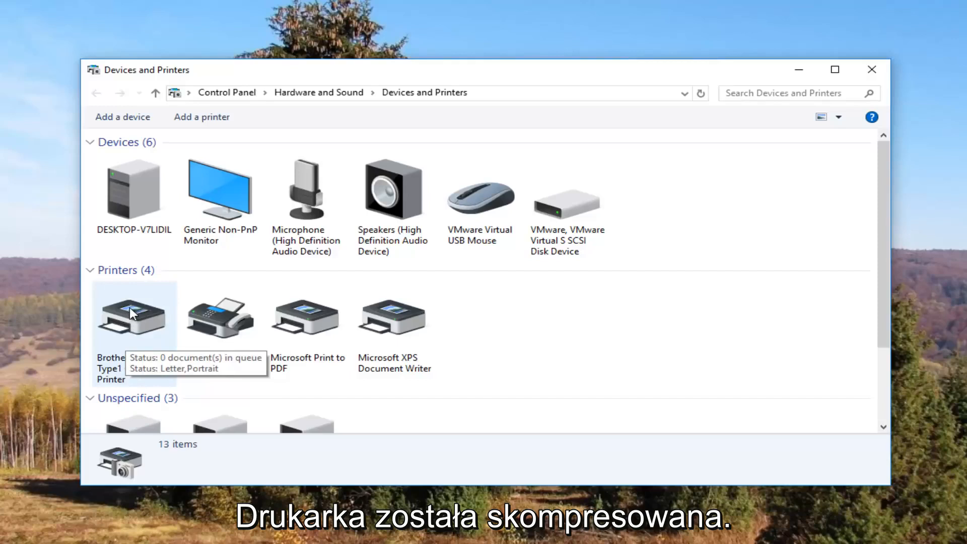
# Bring up Printer properties for the Brother Color Leg Type1 Class Printer via its context menu
pyautogui.rightClick(133, 315)
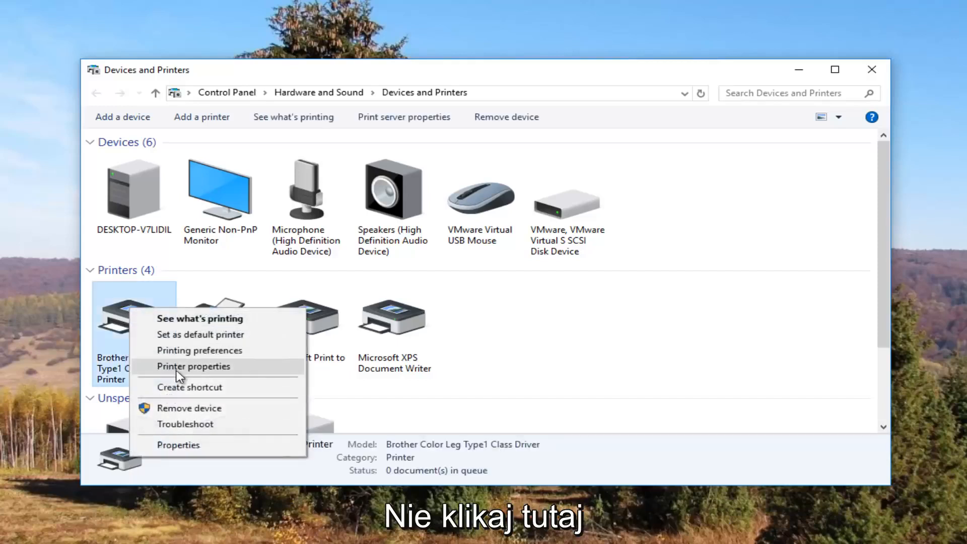
pyautogui.moveTo(178, 448)
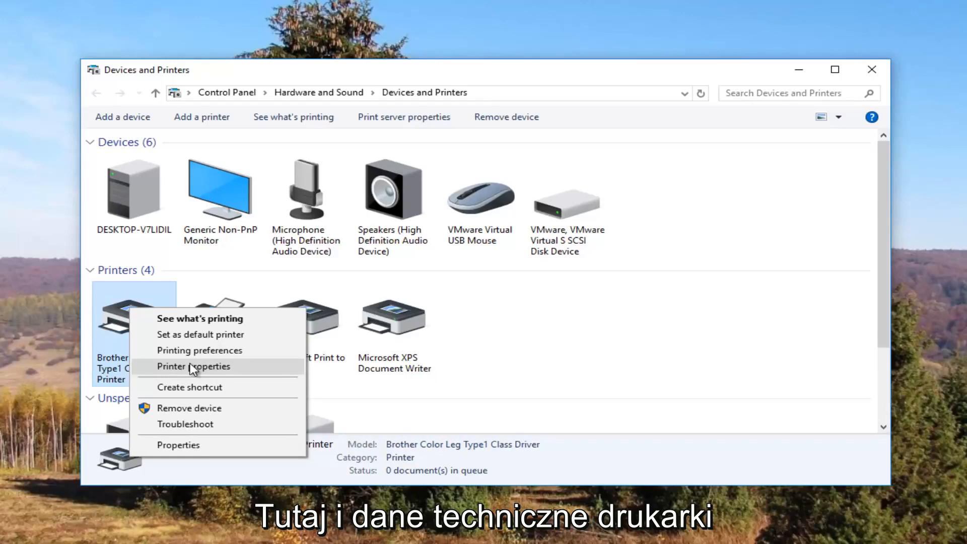
pyautogui.click(194, 366)
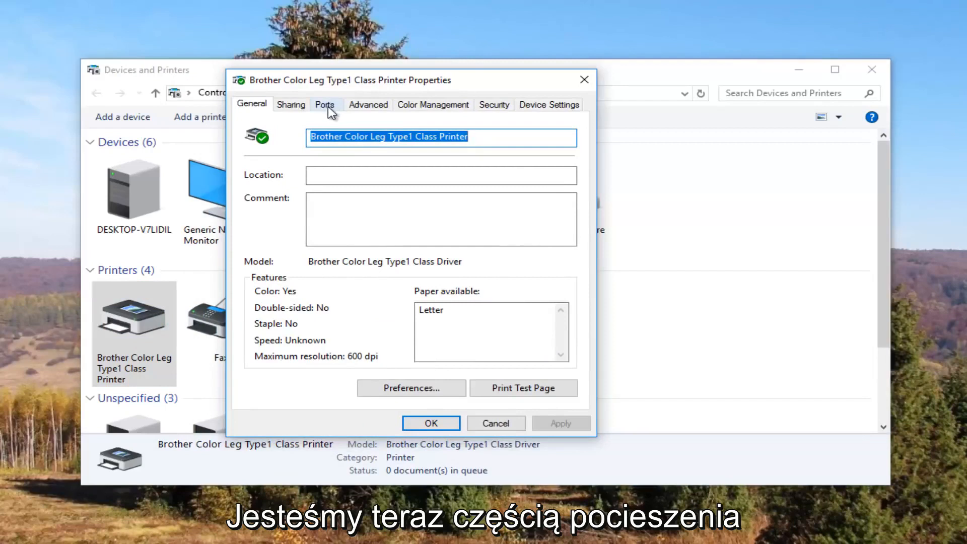
# Show the Ports list, where the checked Standard TCP/IP port serves the Brother printer
pyautogui.click(324, 104)
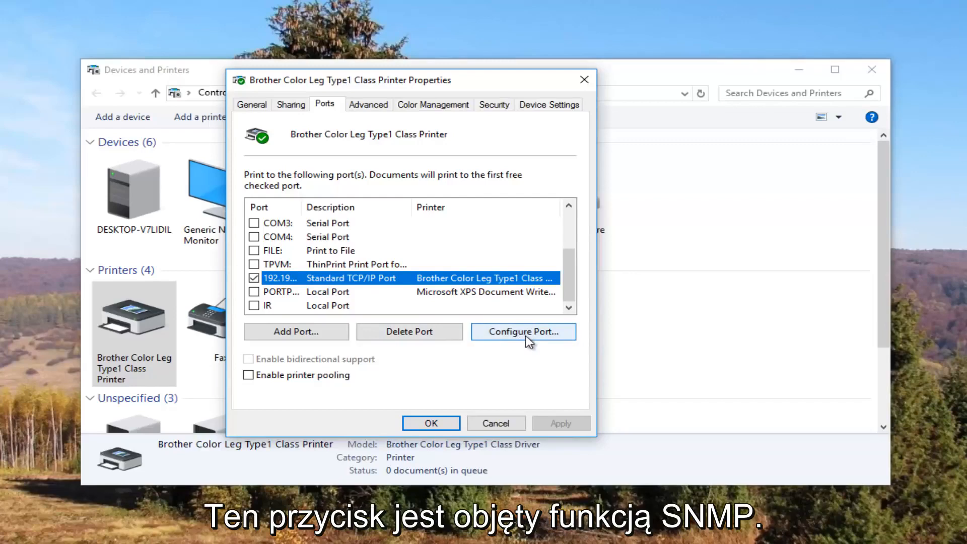
# Uncheck SNMP Status Enabled in the Standard TCP/IP port configuration and confirm with OK
pyautogui.click(523, 331)
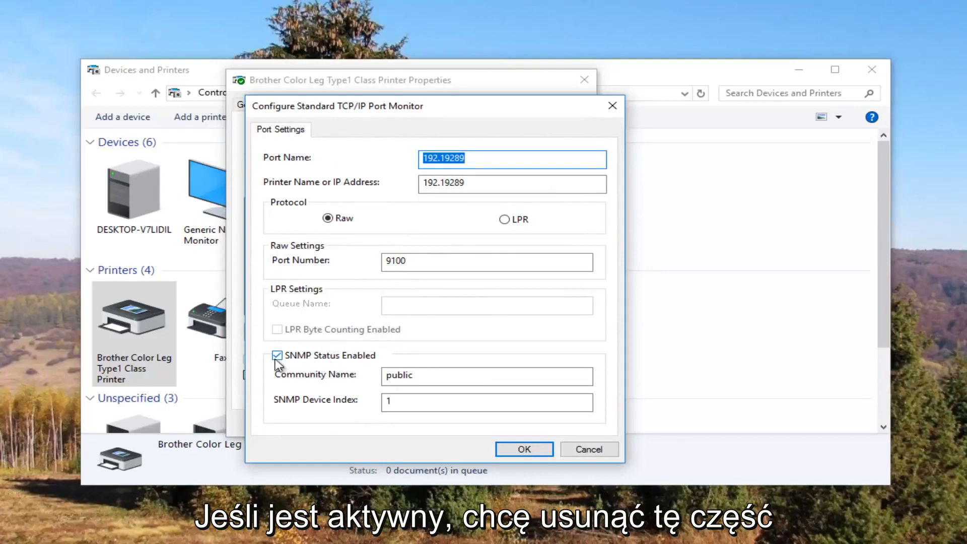
pyautogui.click(277, 355)
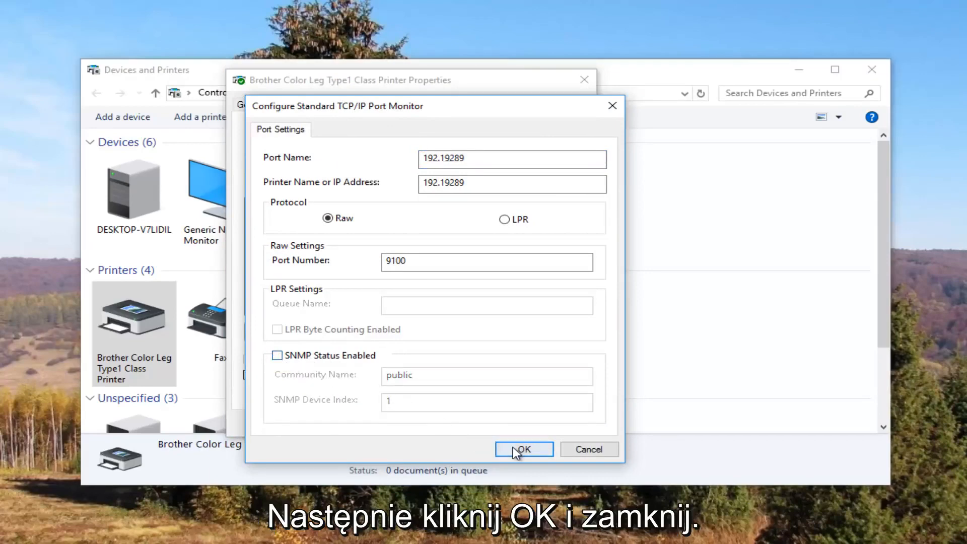
pyautogui.click(524, 448)
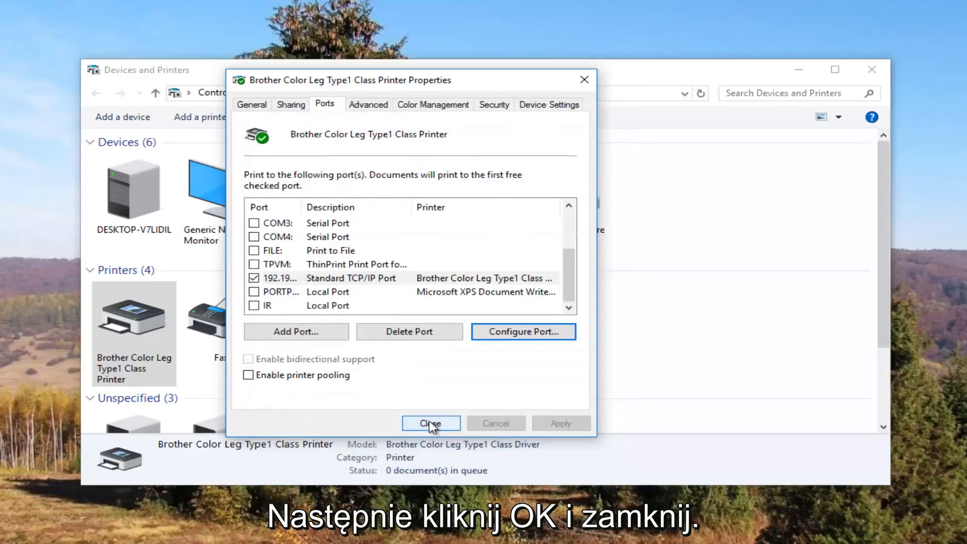
# Close the printer Properties dialog and the Devices and Printers window, returning to the desktop
pyautogui.click(430, 423)
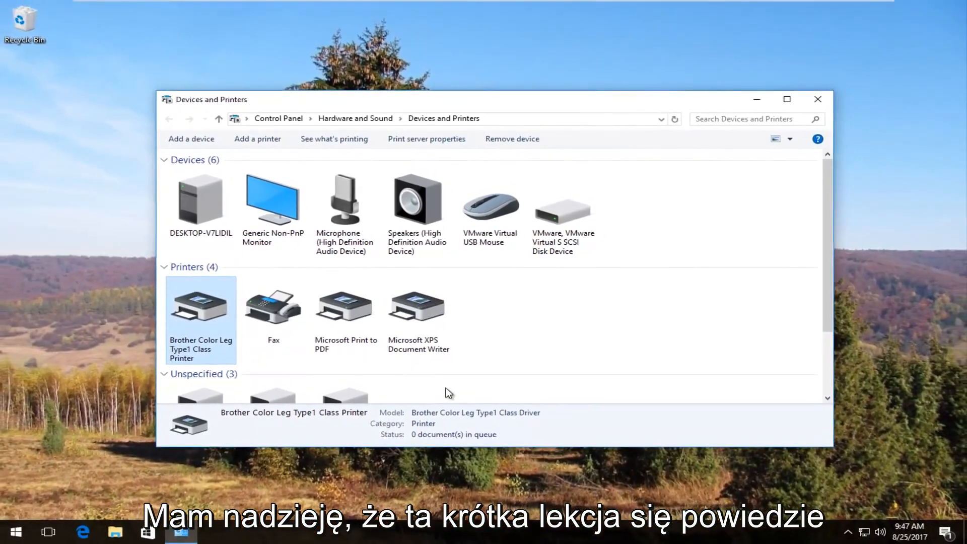
pyautogui.click(817, 99)
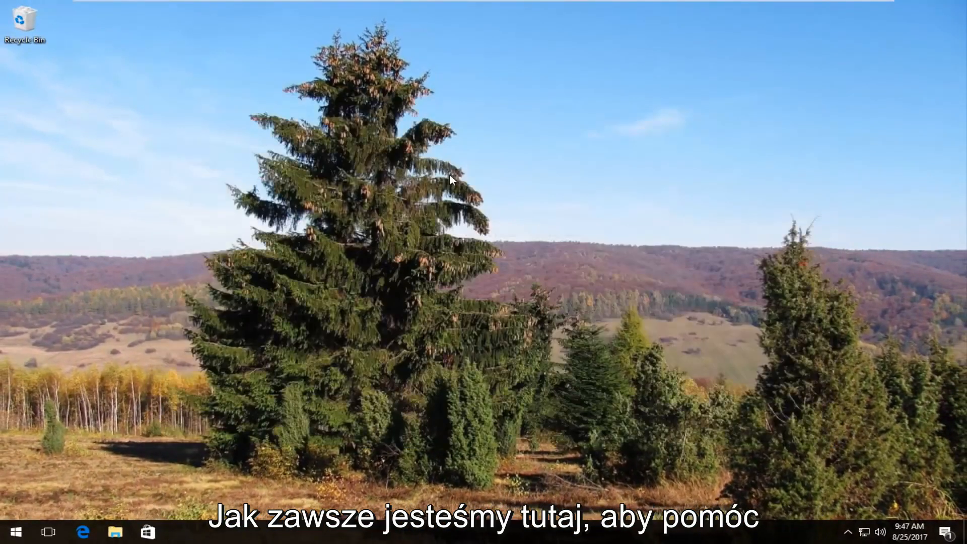